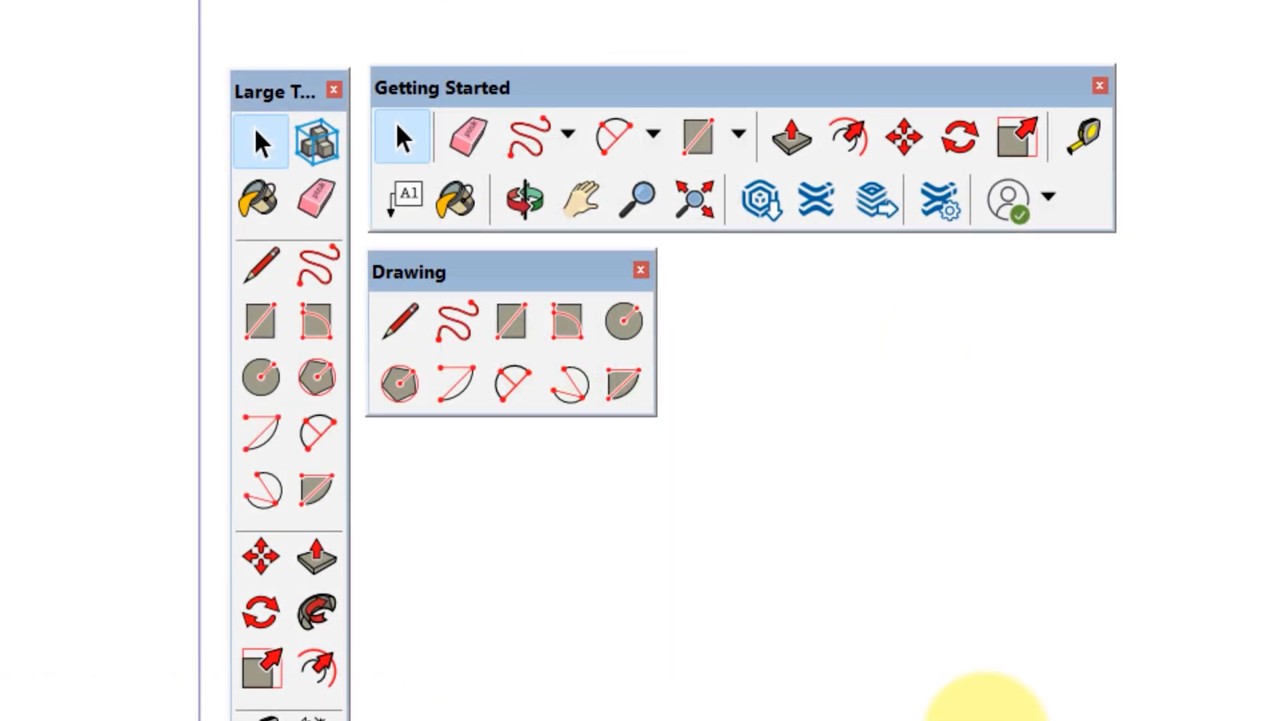
mouse_move(768, 417)
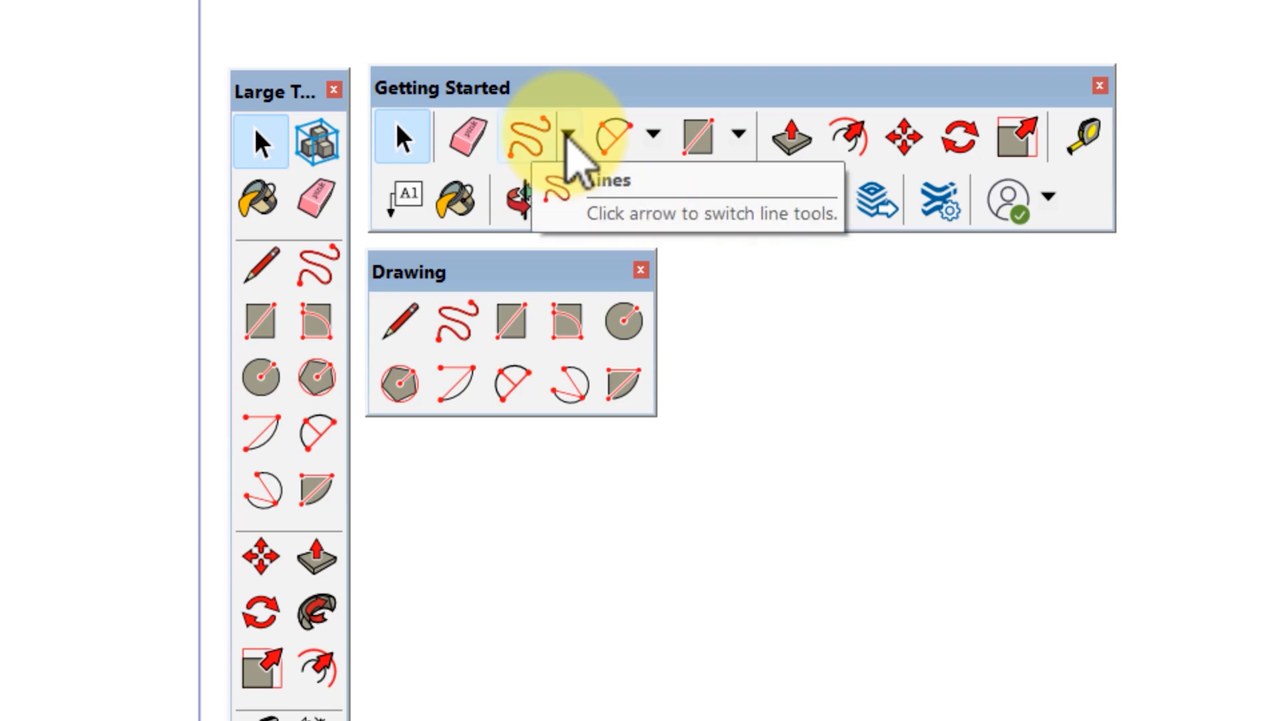
Locate the Freehand tool on the toolbar and via the Draw menu's Lines list.
click(569, 135)
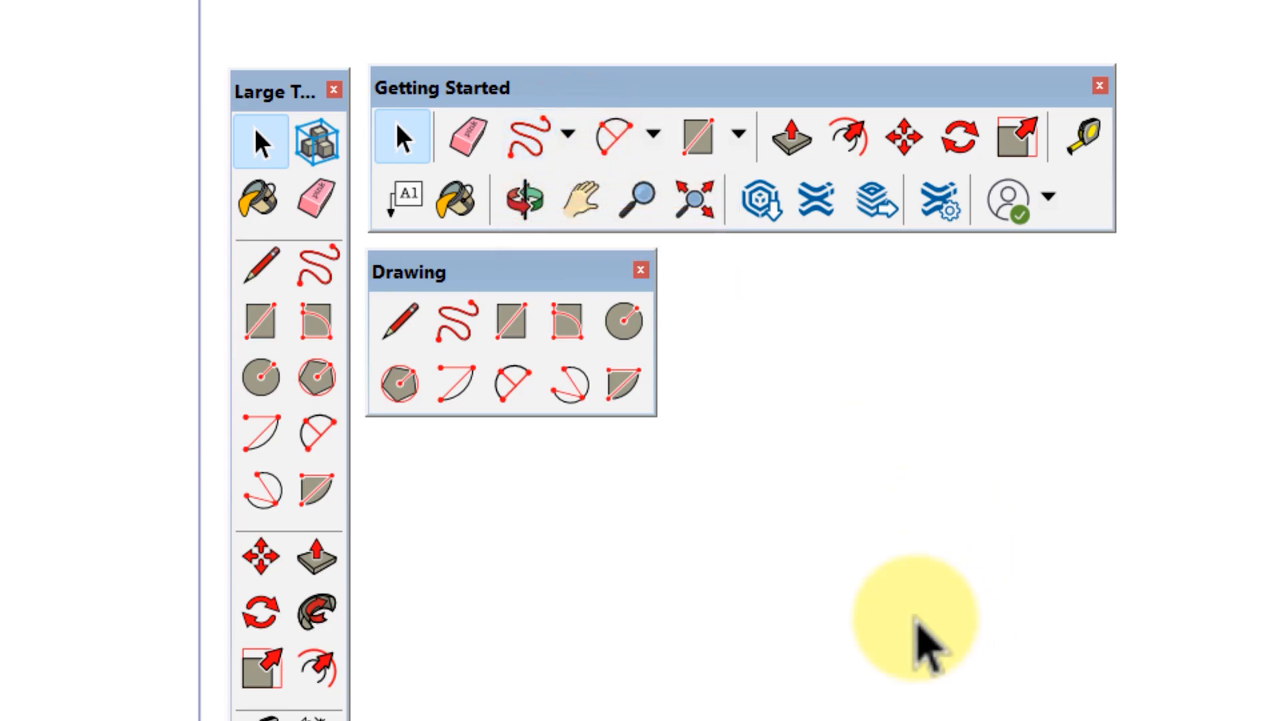
mouse_move(466, 323)
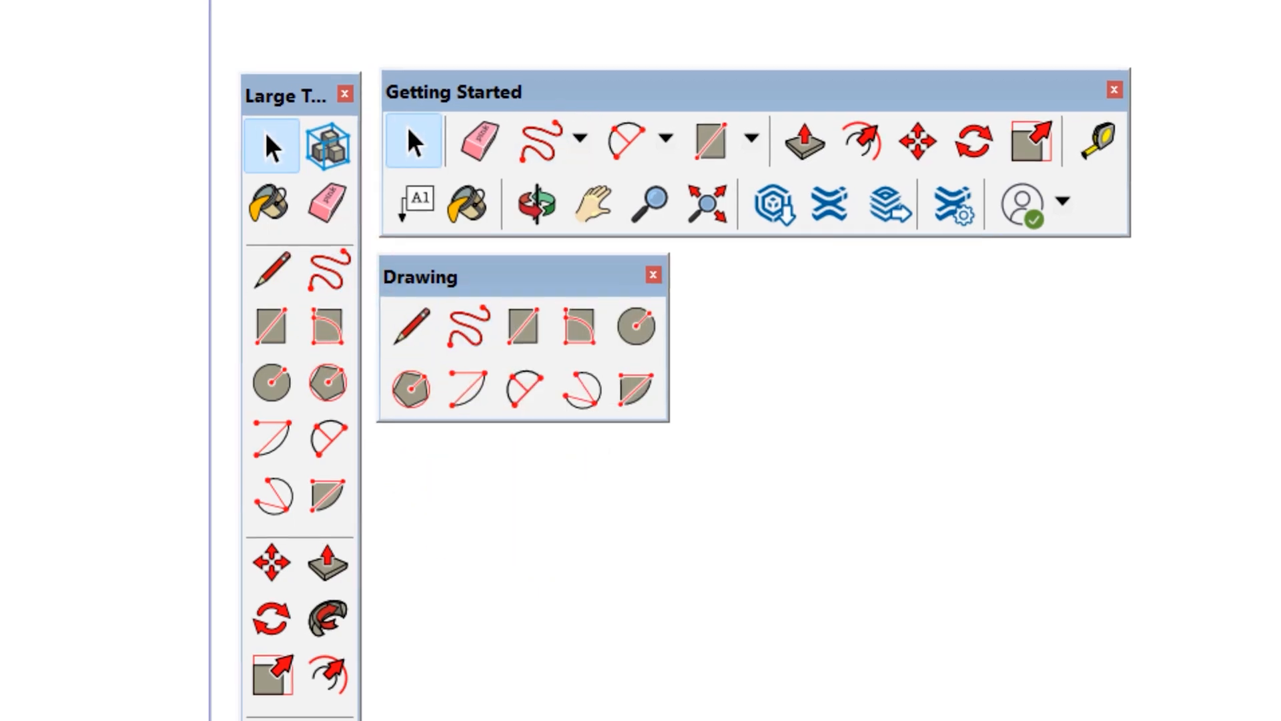
click(465, 82)
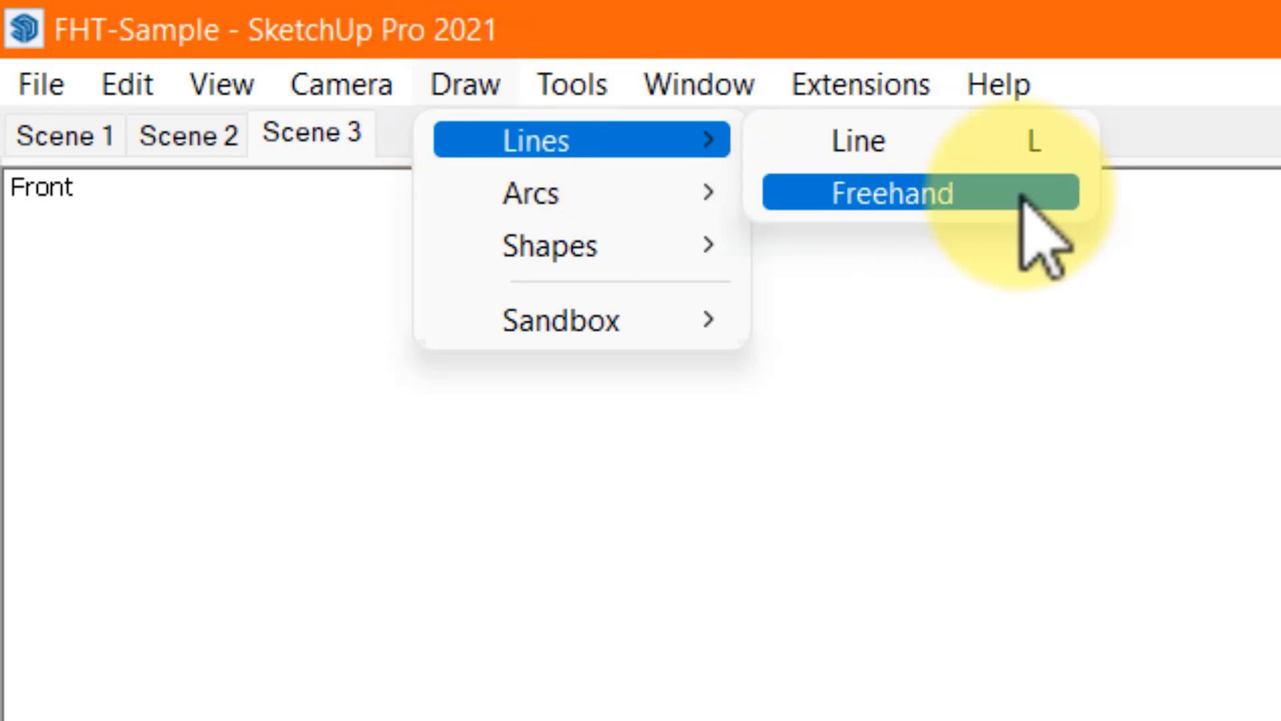
Draw a jagged freehand line across the front face from lower-left to lower-right corner.
click(897, 192)
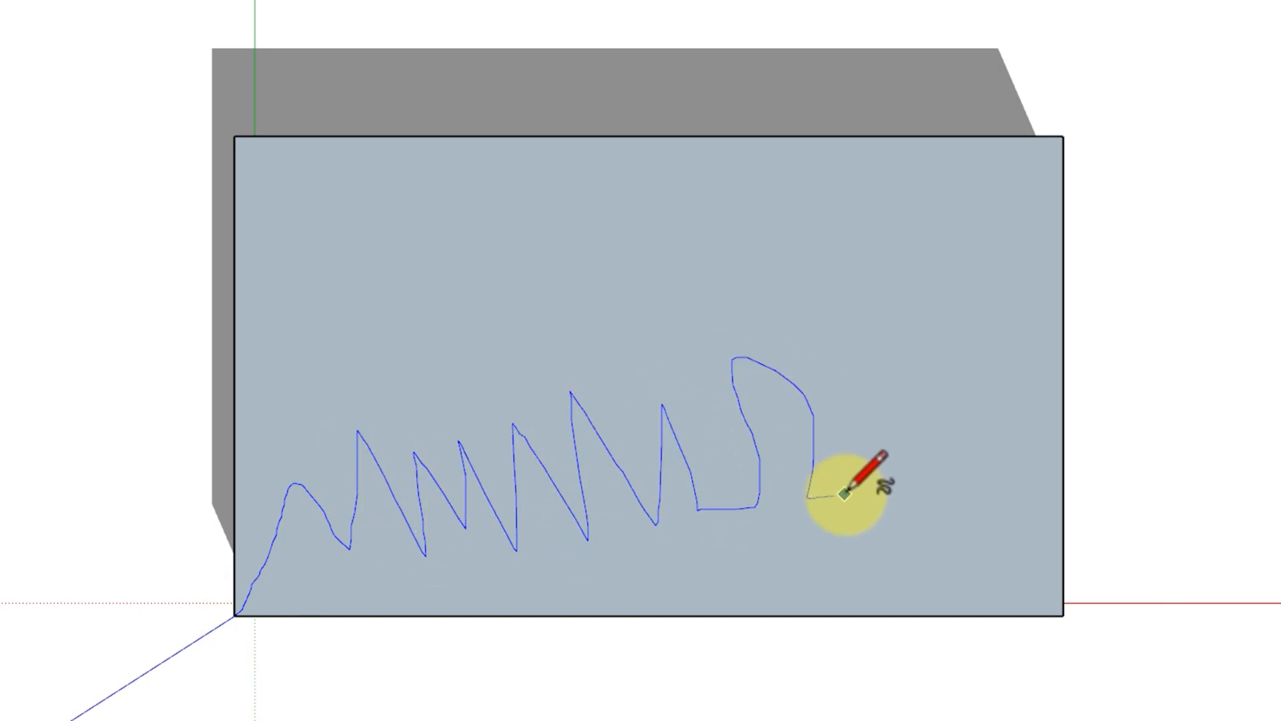
drag(846, 486, 1062, 592)
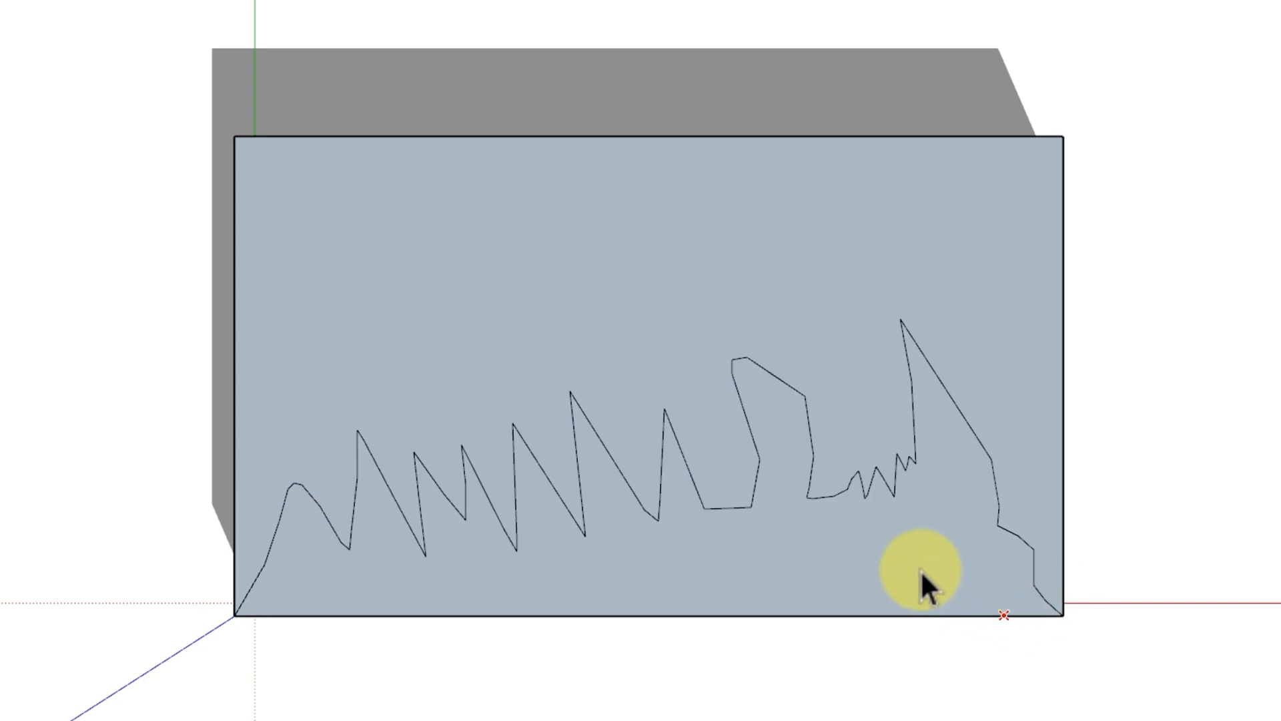
click(1055, 609)
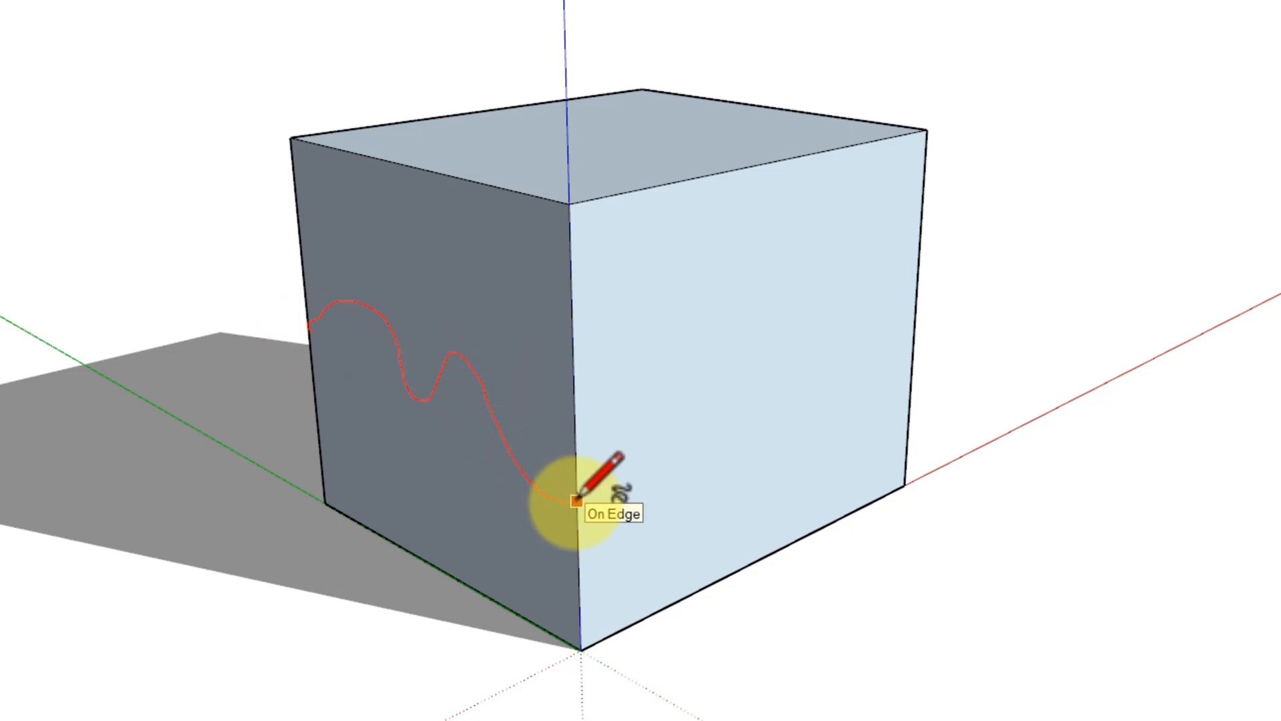
Draw a wavy freehand line on the box's left face and reselect Freehand from the Large Tool Set.
drag(576, 503, 890, 282)
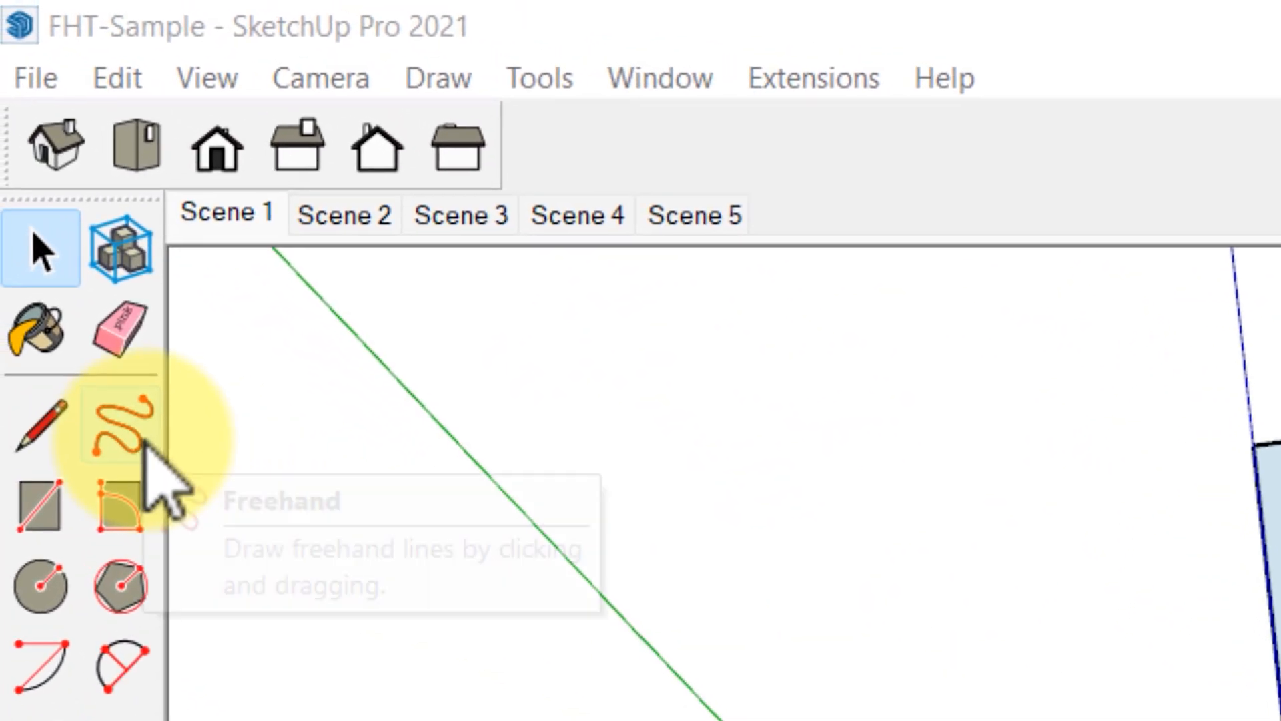
click(124, 428)
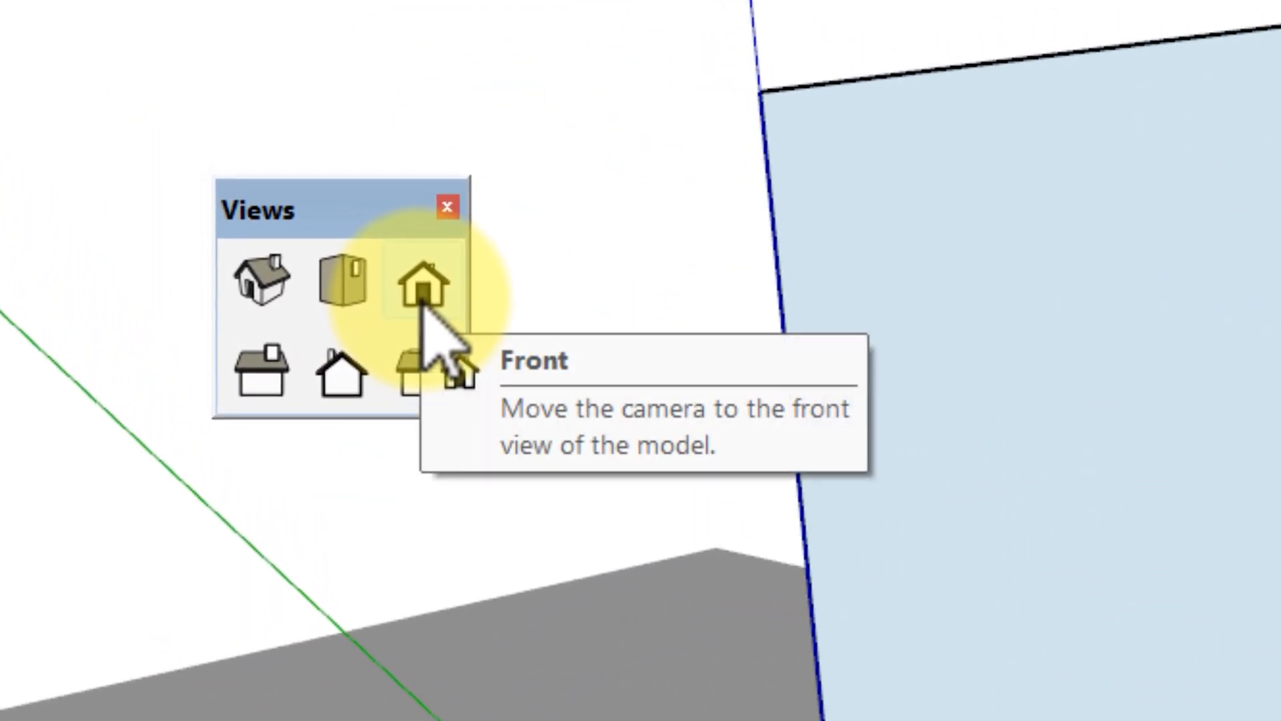
Switch to the standard Front view and draw a wavy freehand line across the face's top.
click(421, 285)
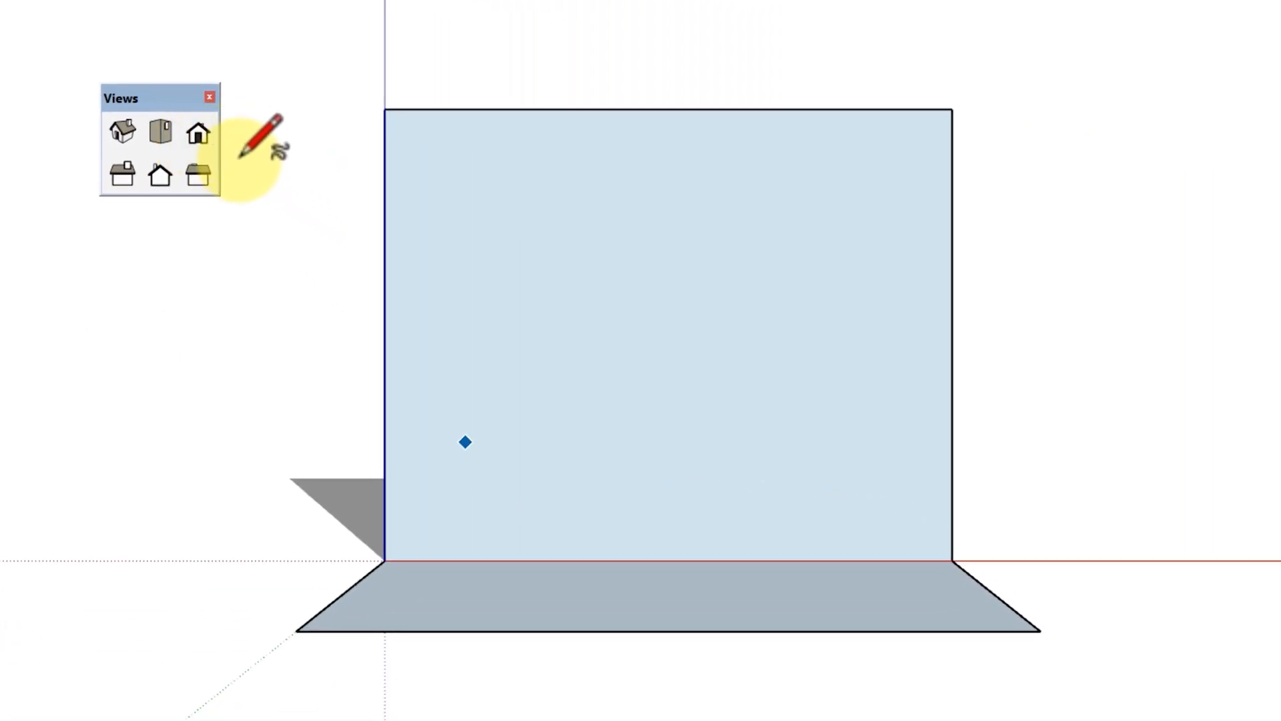
mouse_move(386, 228)
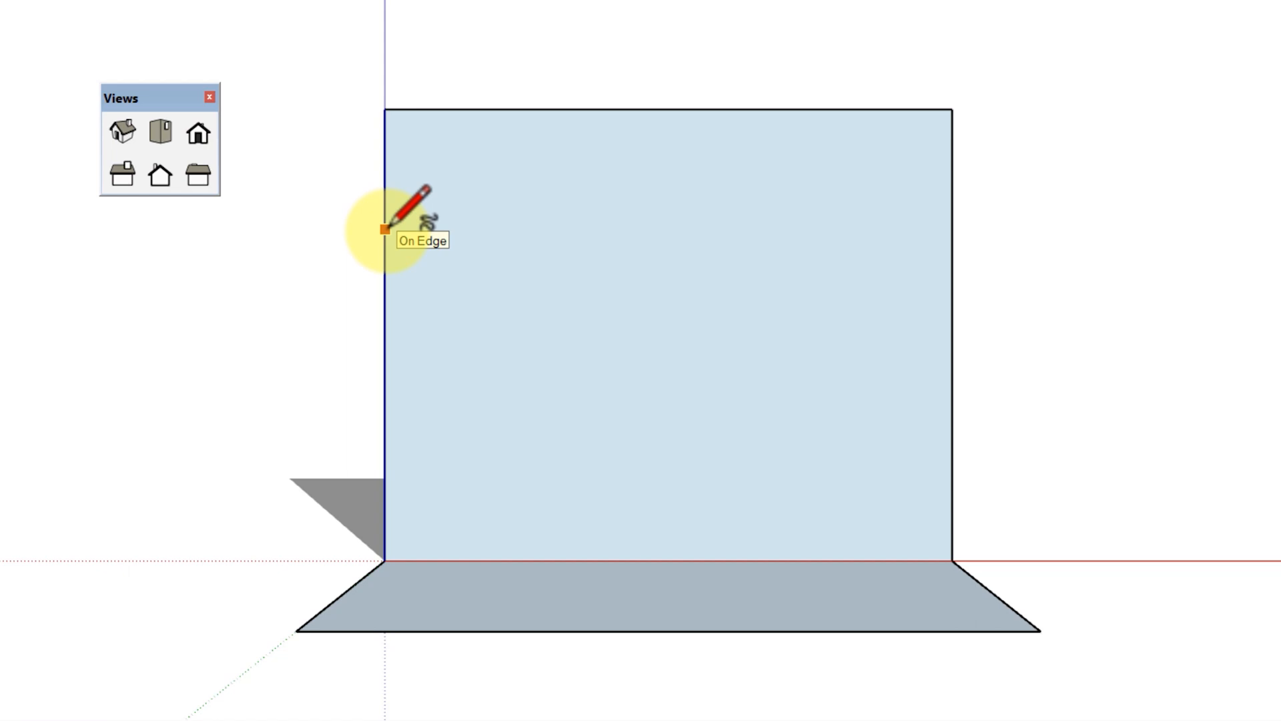
click(384, 231)
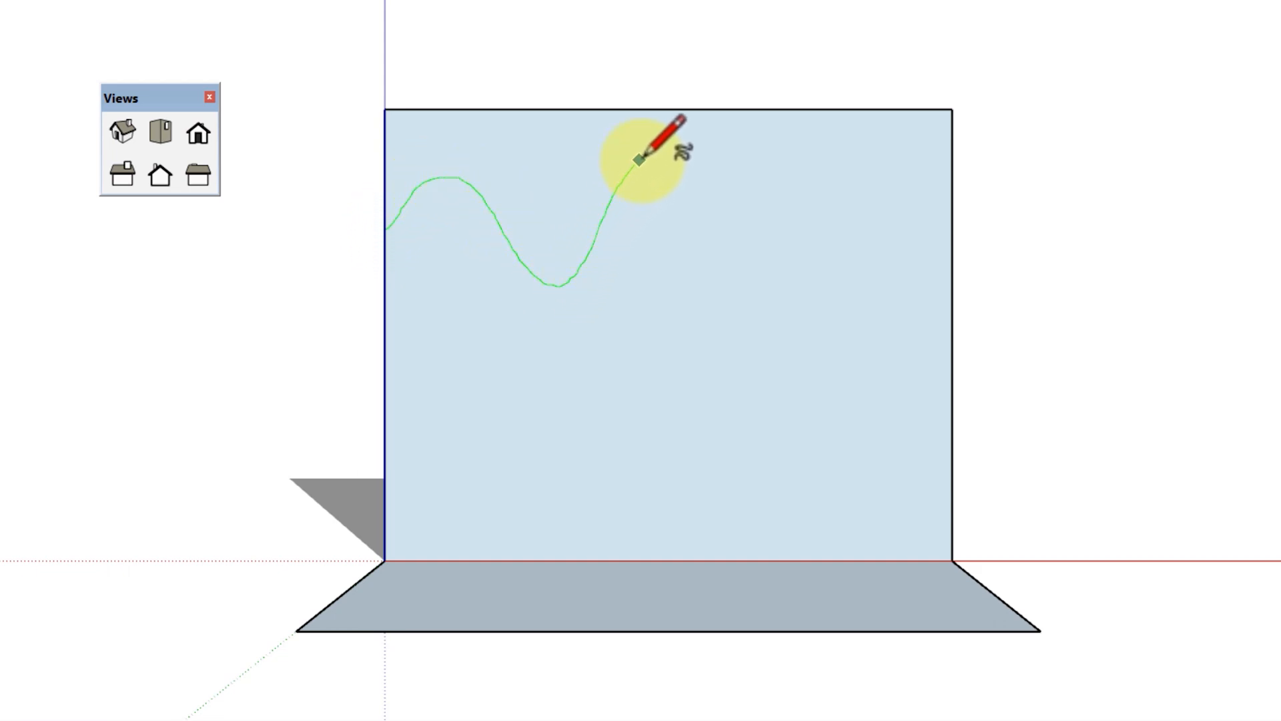
drag(639, 157, 879, 203)
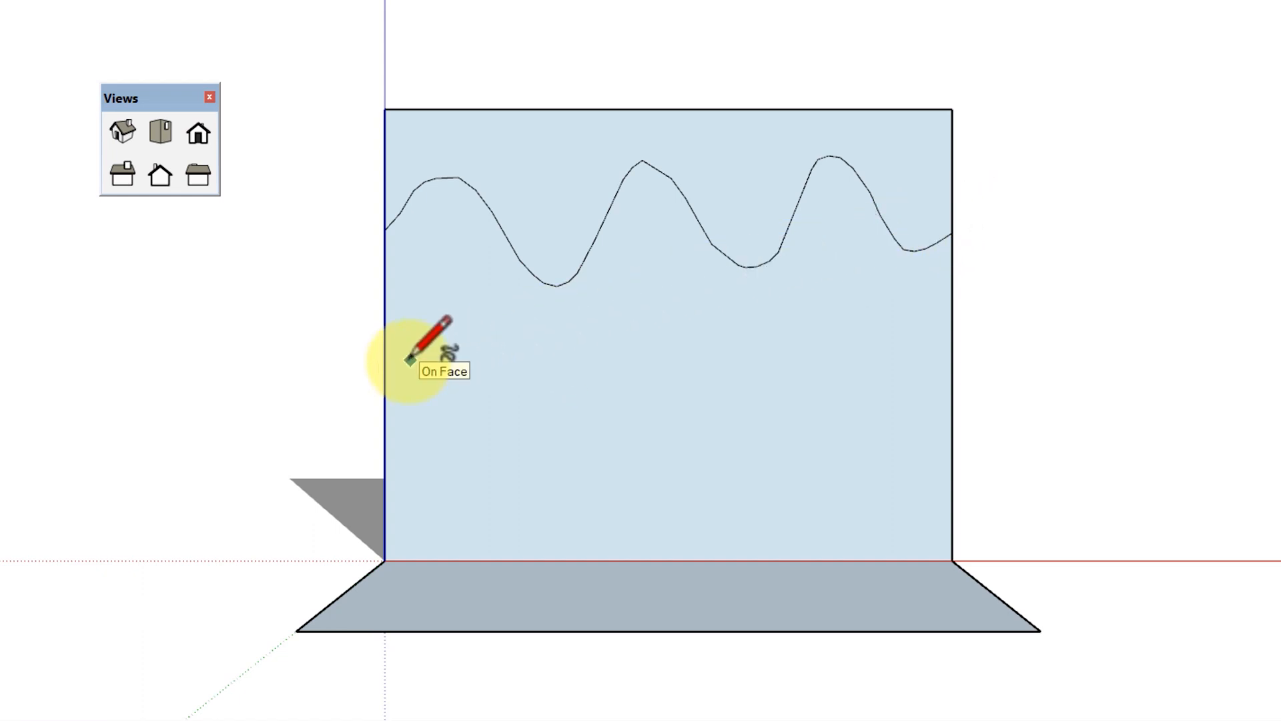
Draw a second winding freehand line across the middle of the face and back.
drag(412, 359, 916, 433)
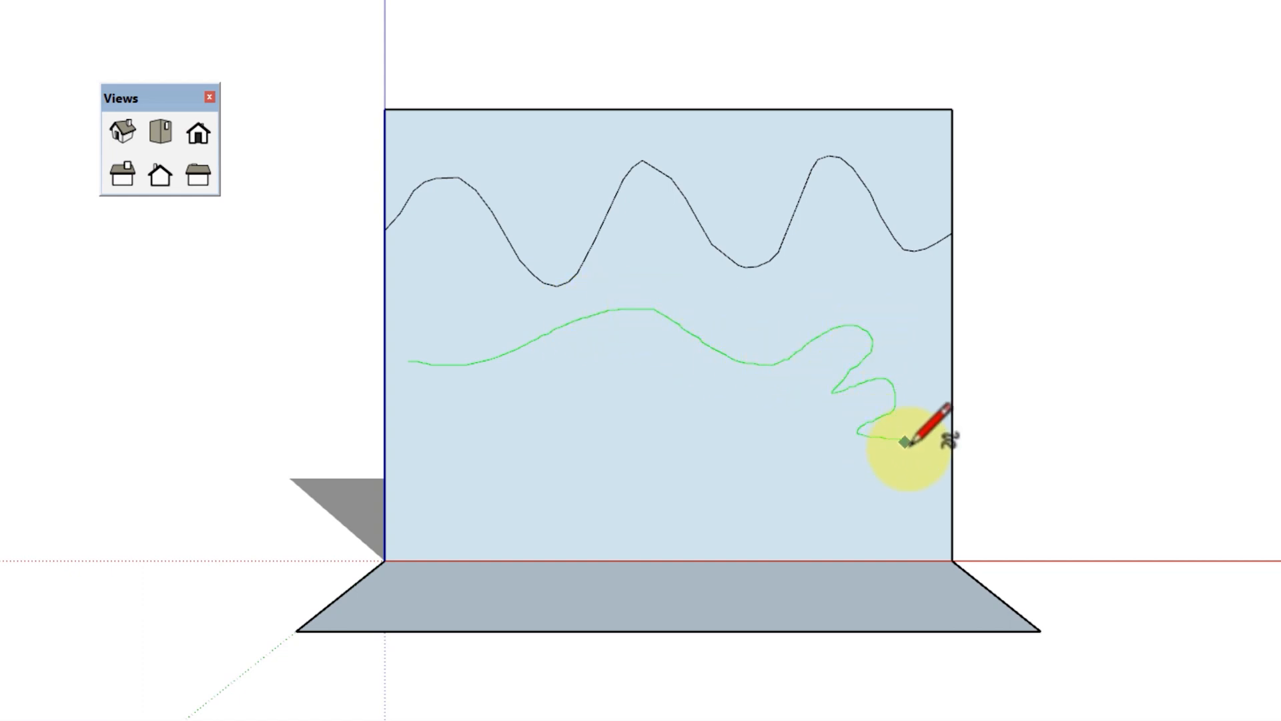
drag(911, 437, 459, 415)
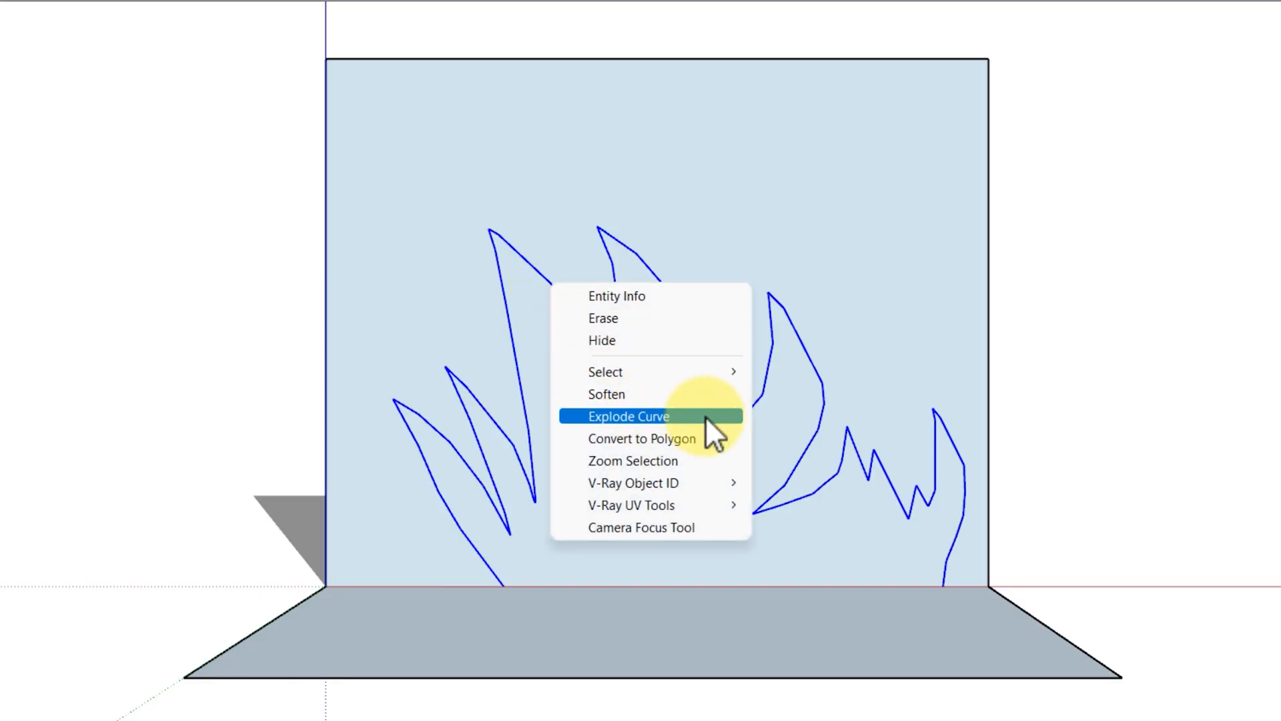
Explode the grass-blade curves into separate edges and select individual edges to verify.
click(627, 417)
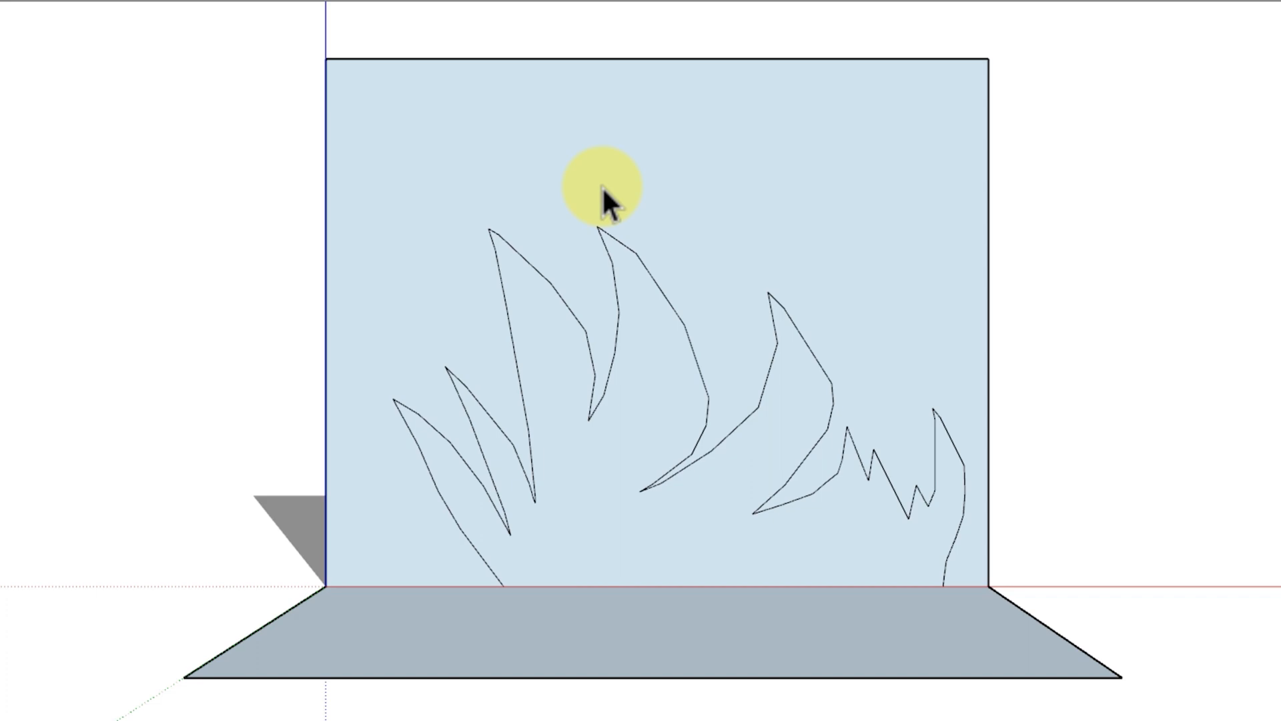
drag(601, 189, 755, 507)
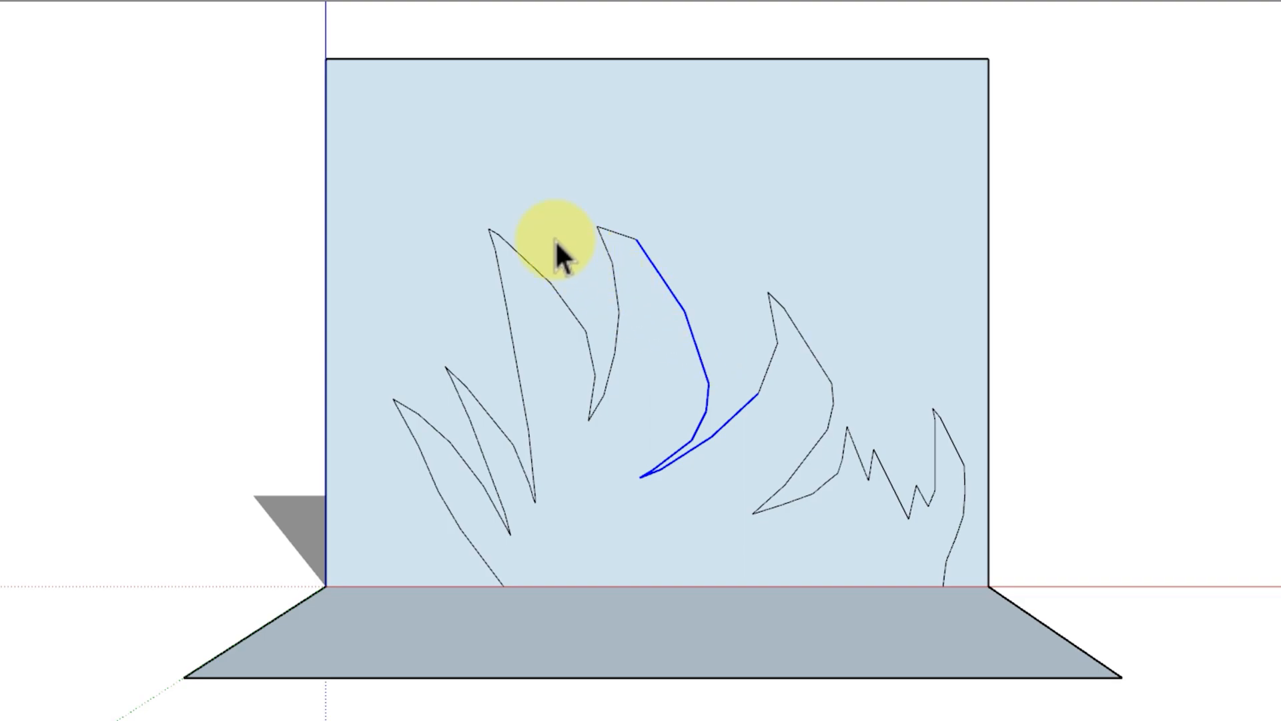
drag(564, 254, 612, 449)
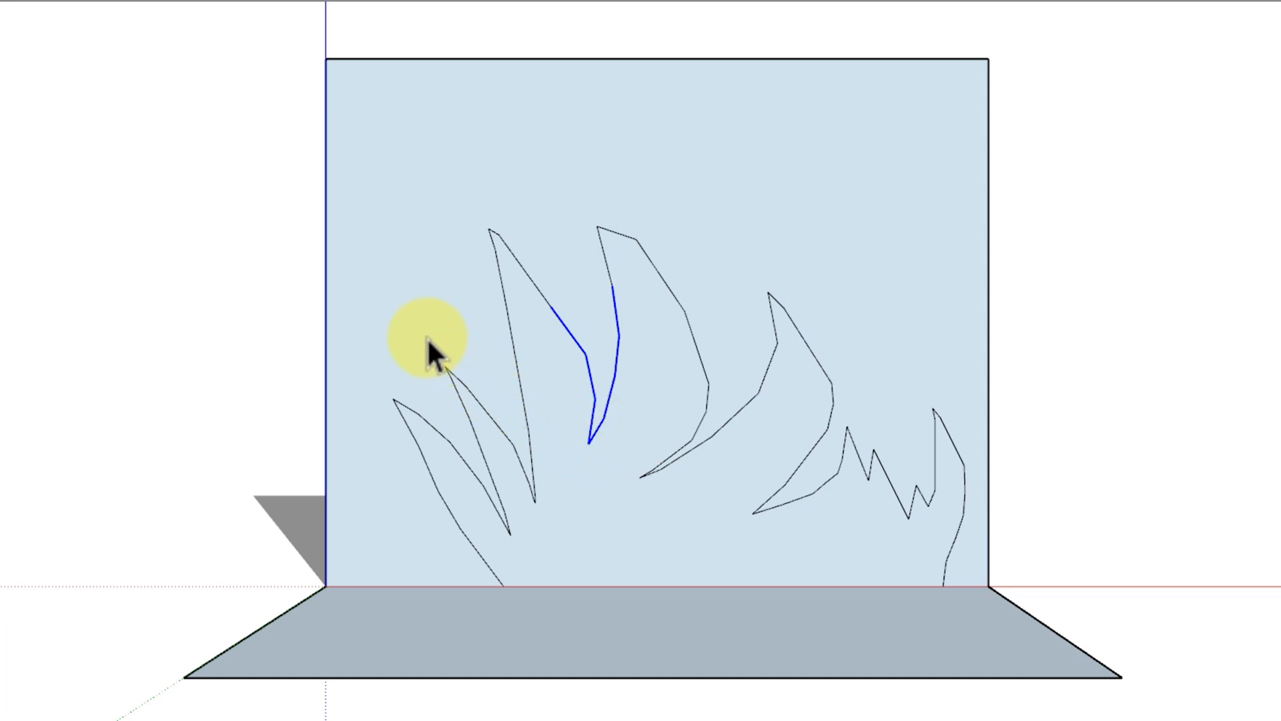
click(454, 384)
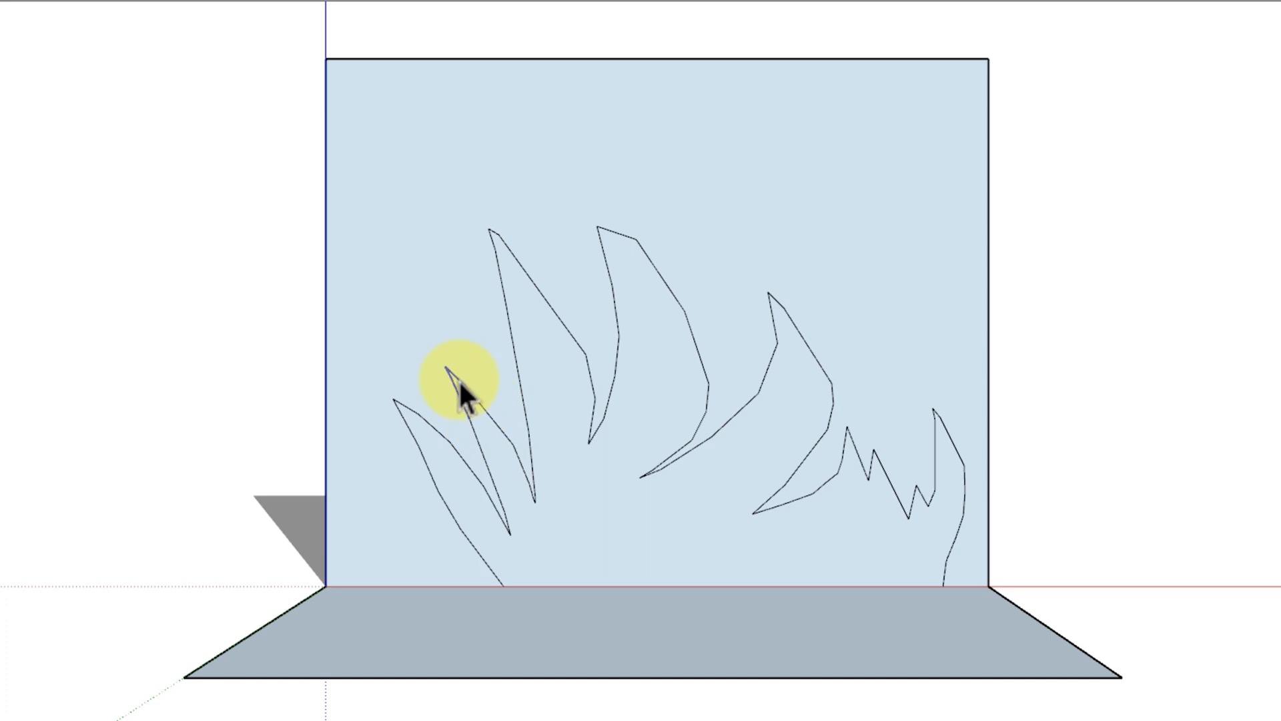